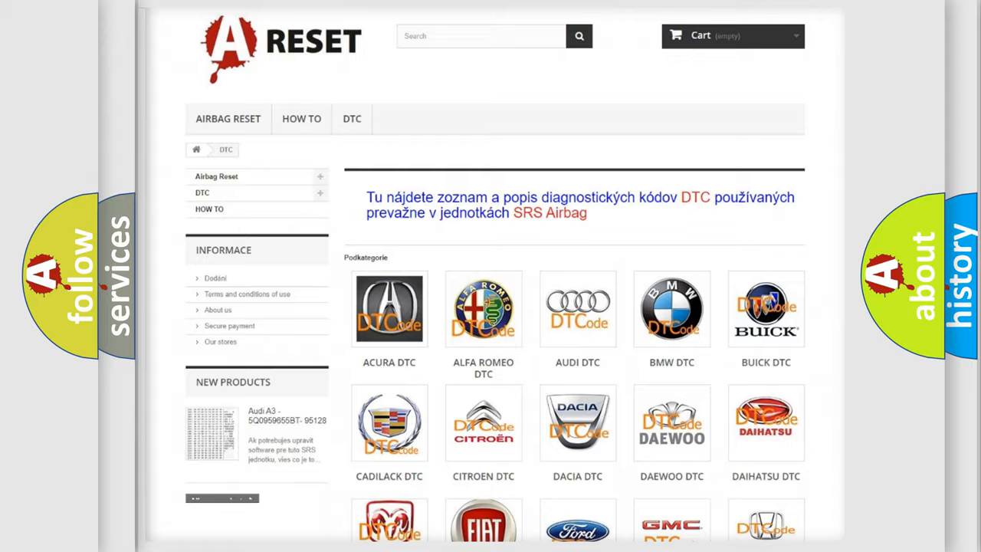
Open the Fiat DTC category from the brand overview to list its subcategories
scroll("down", 3)
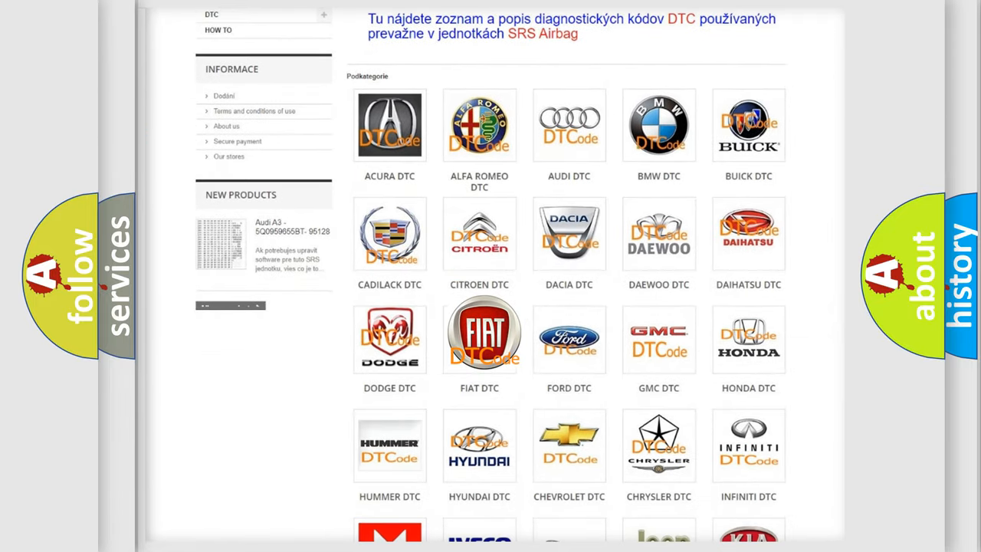
left_click(478, 334)
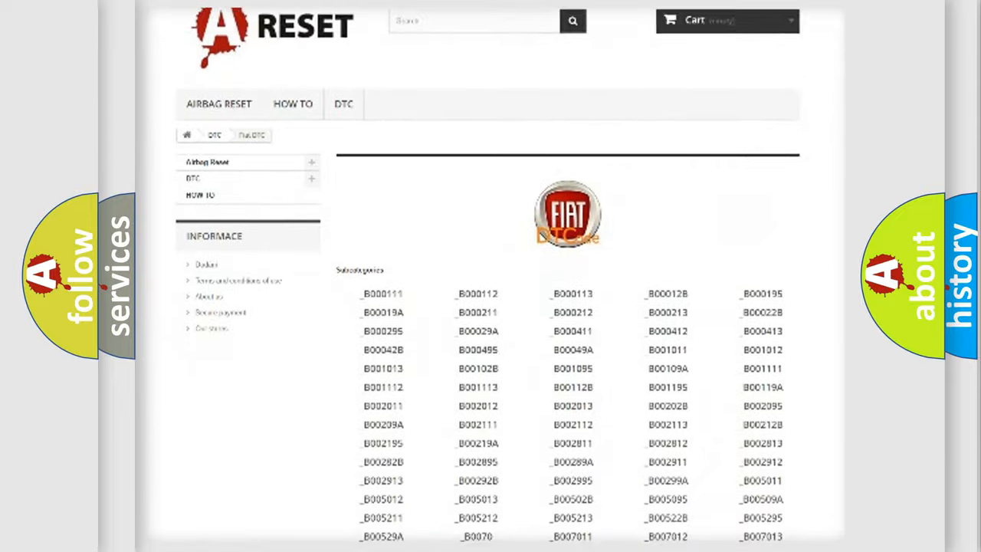
Review the Fiat subcategory list, then proceed to the HEX breakdown of C1426 beside 9426
scroll("down", 3)
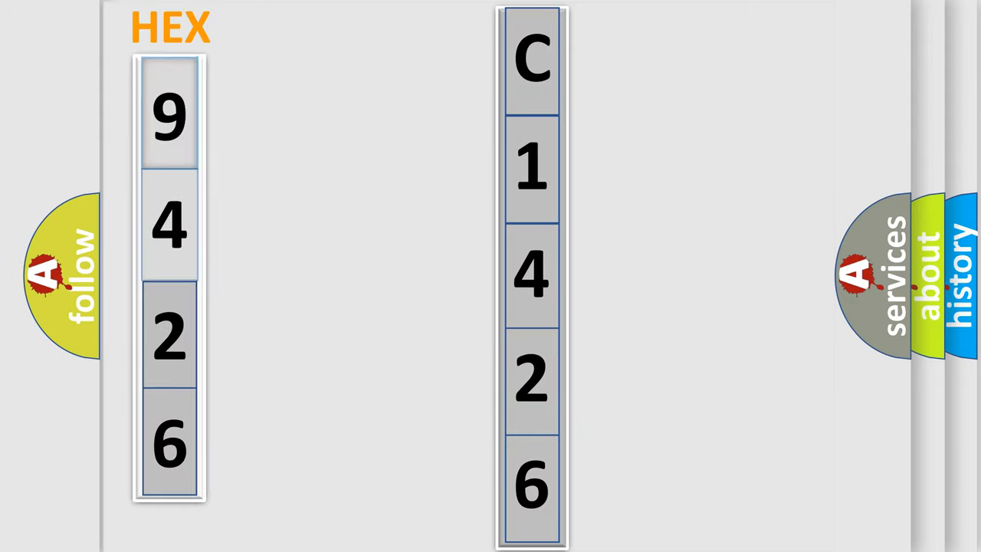
left_click(169, 115)
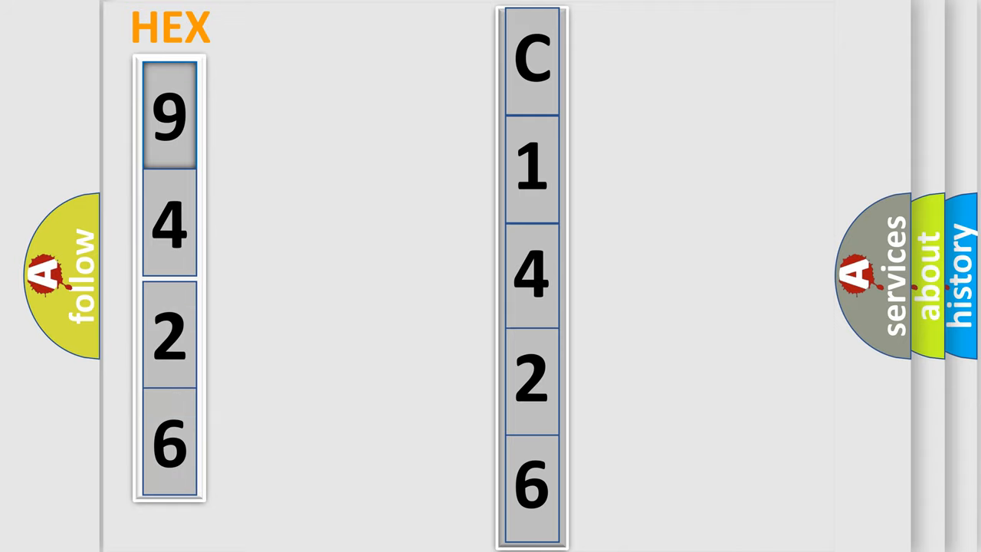